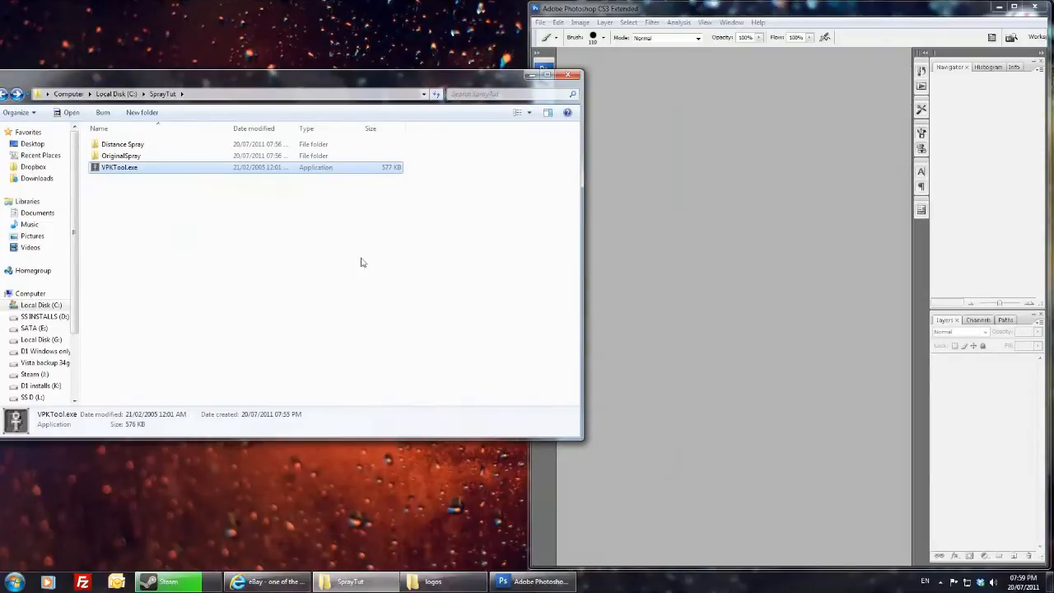
Open the OriginalSpray folder holding the Mist spray's VMT and VTF files.
{"action": "double_click", "coordinate": [122, 154]}
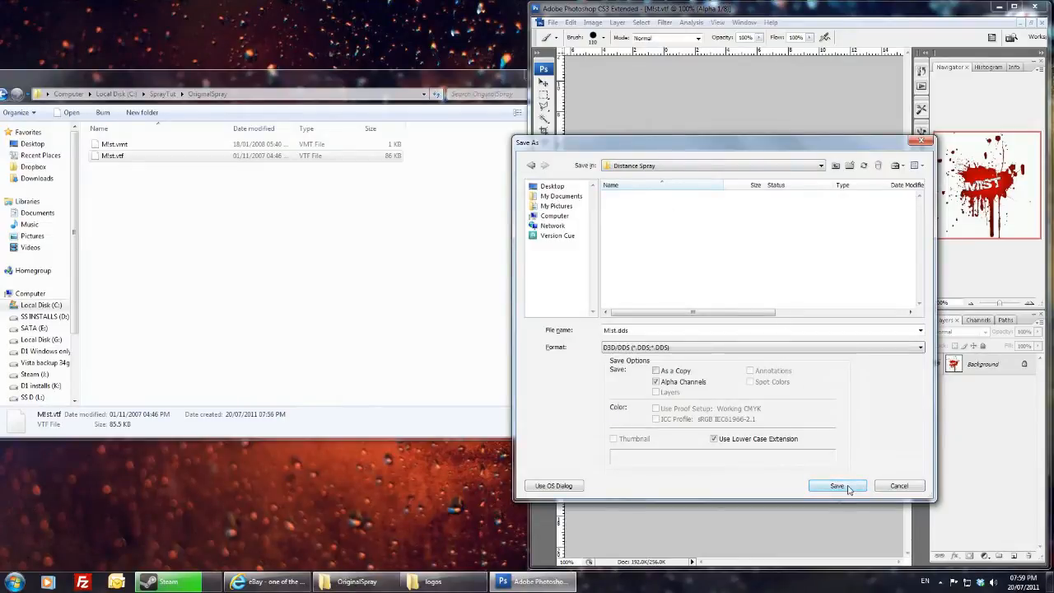
Save Mist.dds as DXT5 ARGB interpolated alpha with automatically generated MIP maps.
{"action": "left_click", "coordinate": [836, 484]}
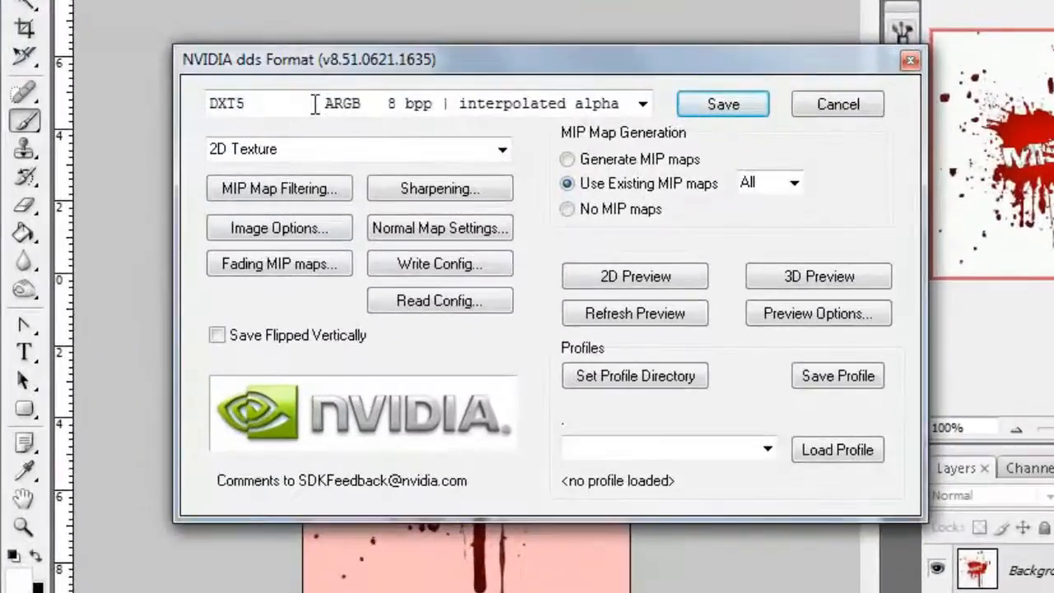
{"action": "left_click", "coordinate": [643, 103]}
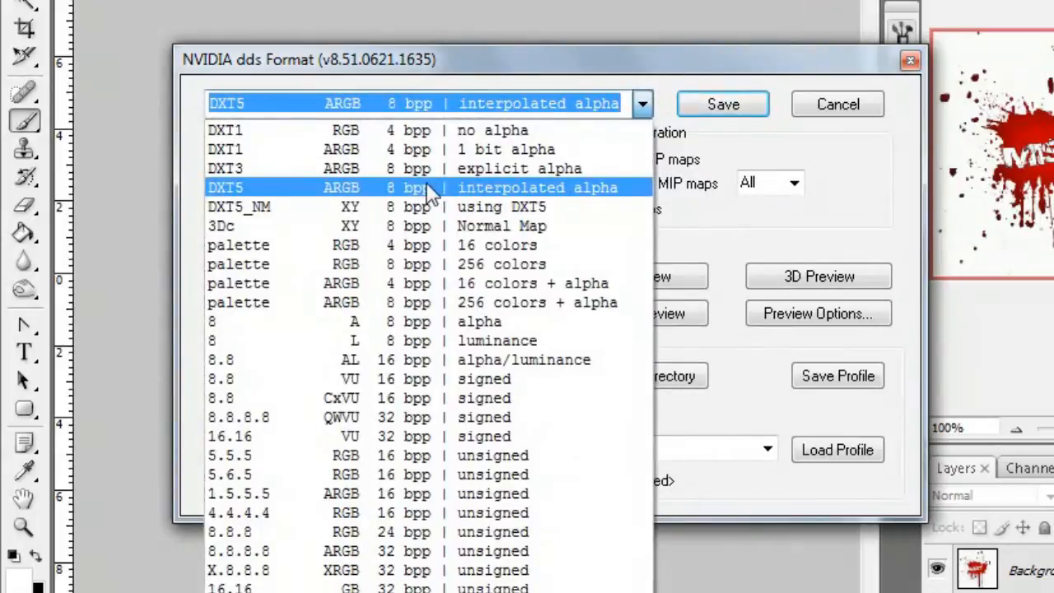
{"action": "mouse_move", "coordinate": [469, 206]}
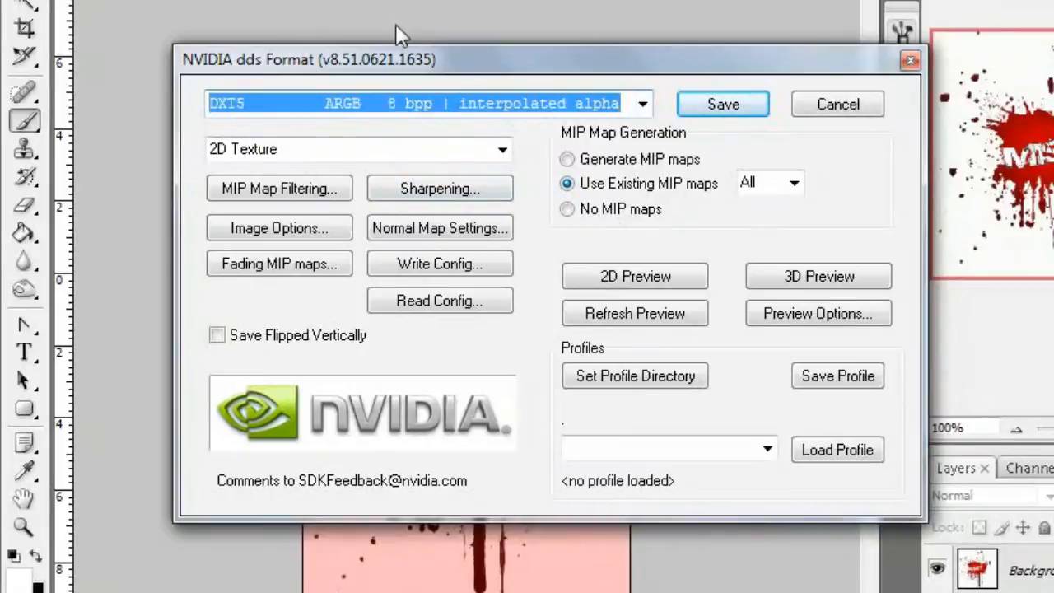
{"action": "left_click", "coordinate": [566, 158]}
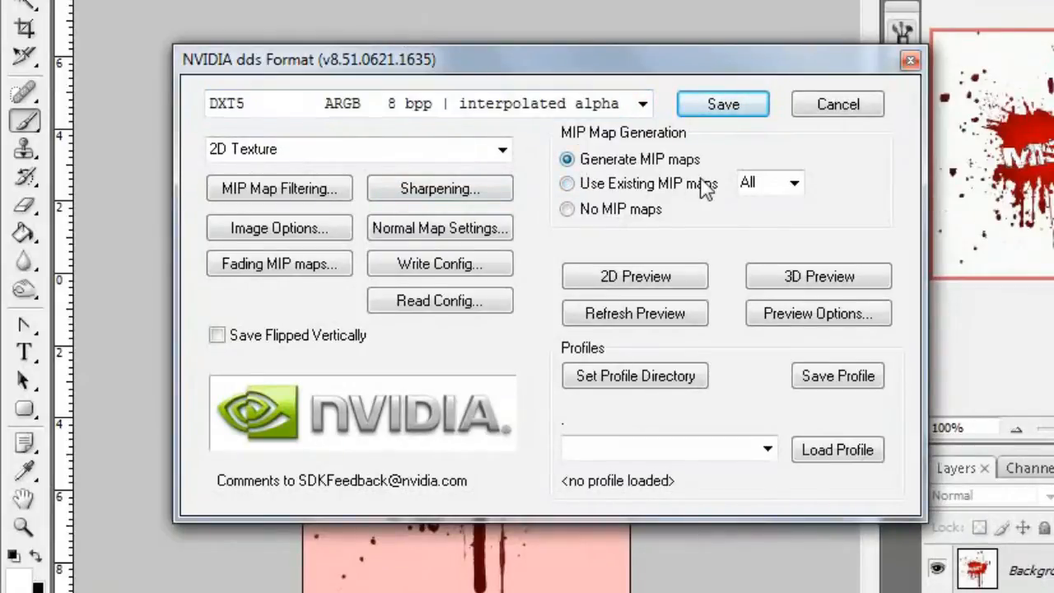
{"action": "left_click", "coordinate": [722, 104]}
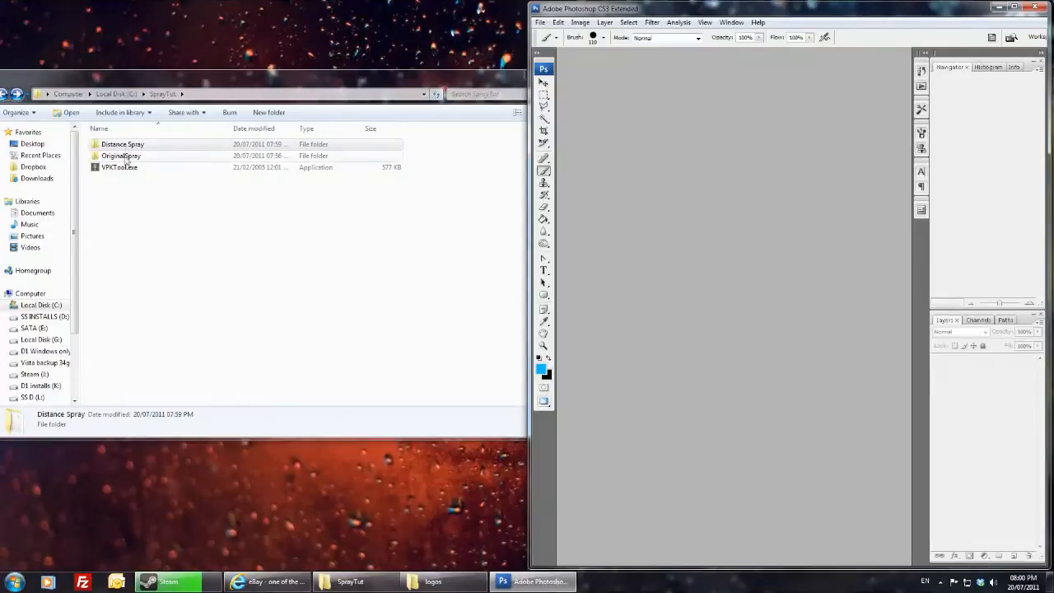
Reopen Mist.dds from Distance Spray with Load MIP maps ticked in the NVIDIA read properties.
{"action": "double_click", "coordinate": [122, 145]}
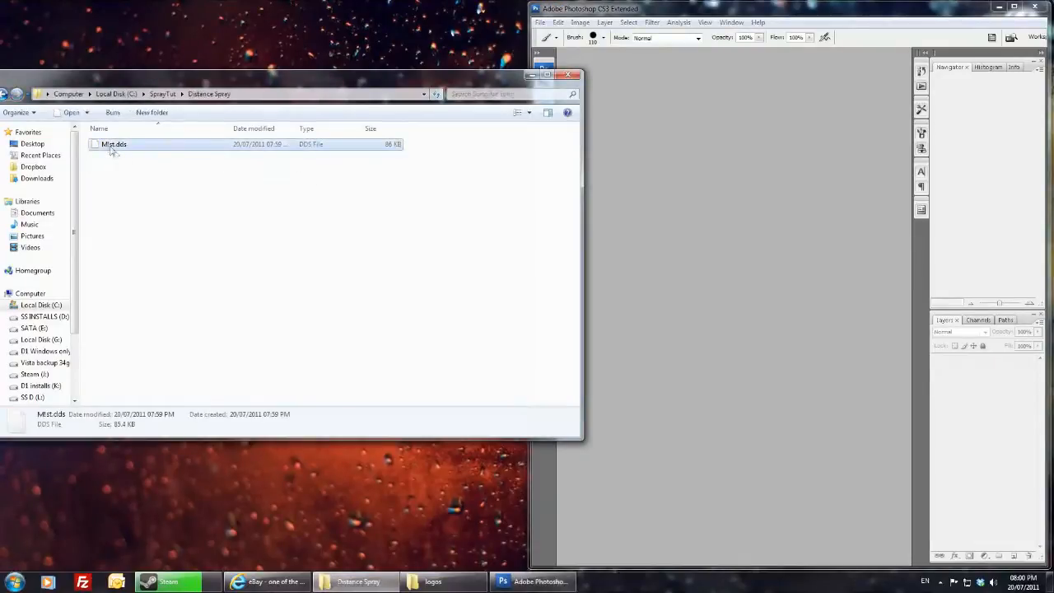
{"action": "double_click", "coordinate": [114, 143]}
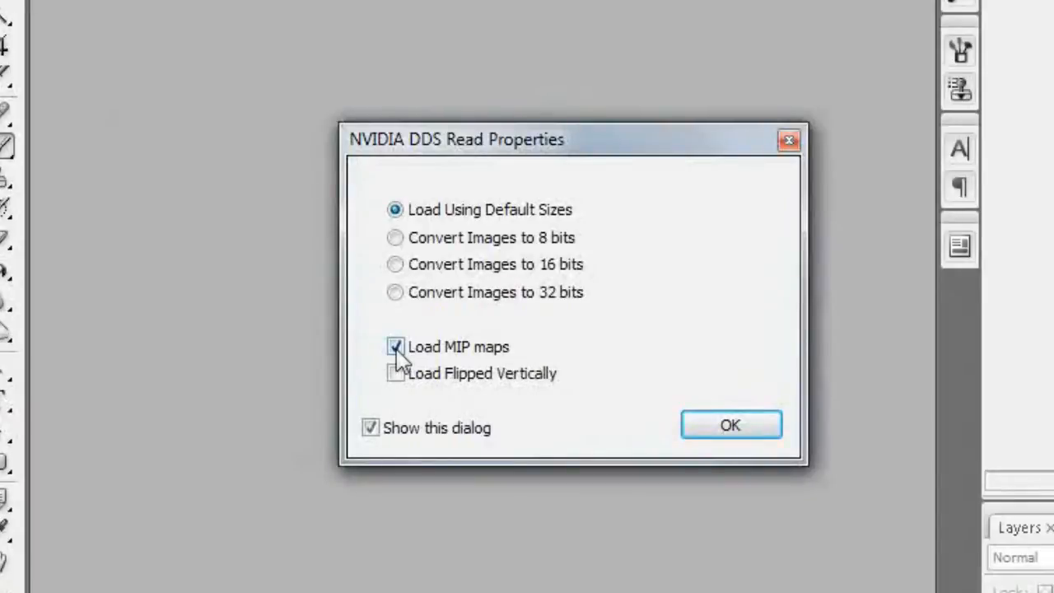
{"action": "left_click", "coordinate": [730, 425]}
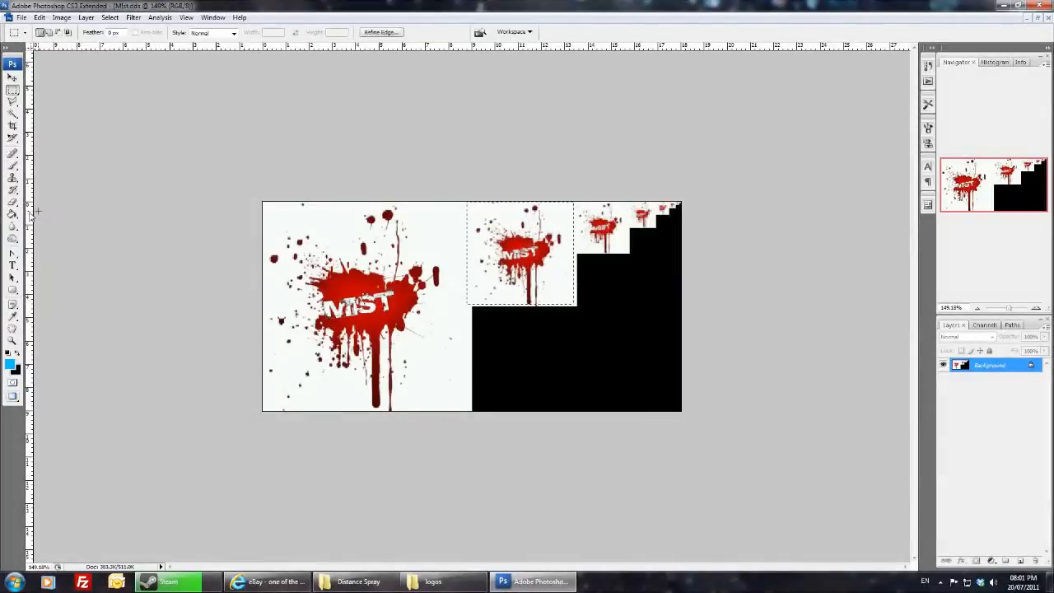
Recolour the second MIP level yellow and the third green via Hue/Saturation, then start Save As.
{"action": "left_click_drag", "start_coordinate": [824, 435], "coordinate": [848, 435]}
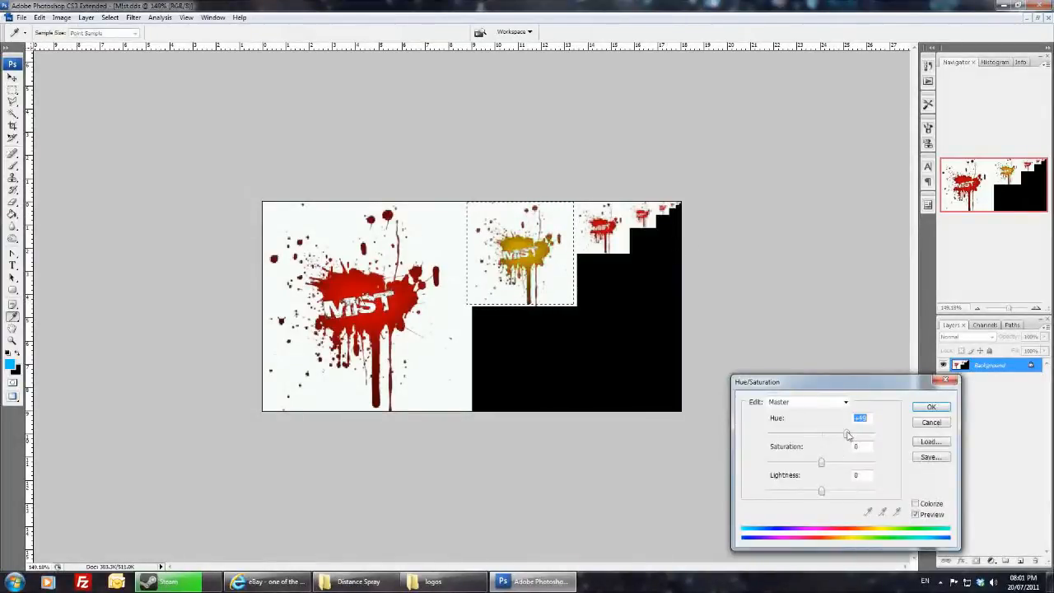
{"action": "left_click", "coordinate": [931, 405]}
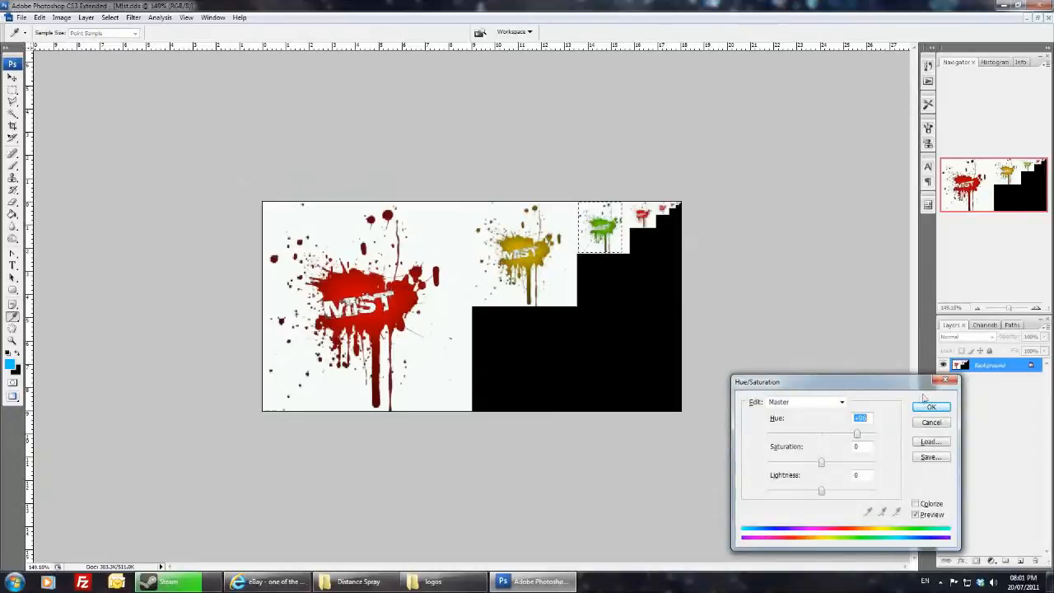
{"action": "left_click", "coordinate": [932, 405]}
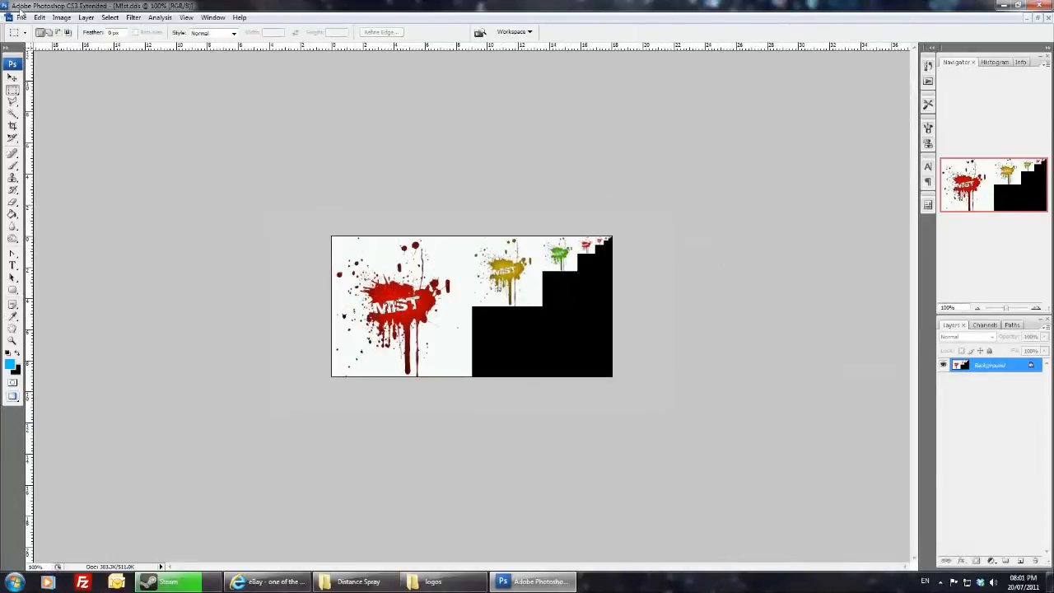
{"action": "left_click", "coordinate": [23, 17]}
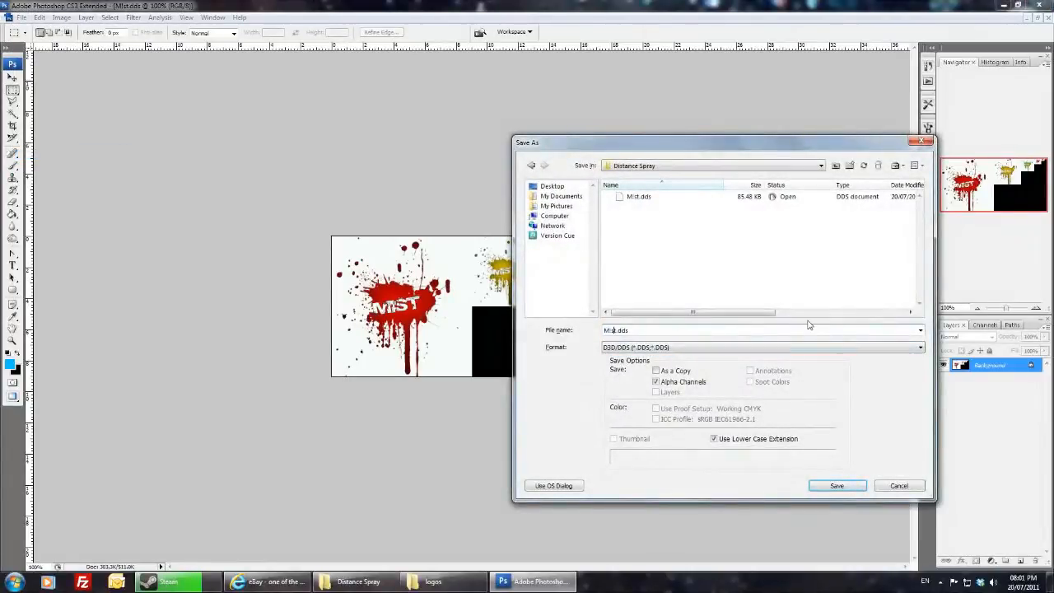
Save the recoloured texture as Mist2.dds using the existing MIP maps.
{"action": "left_click", "coordinate": [837, 484]}
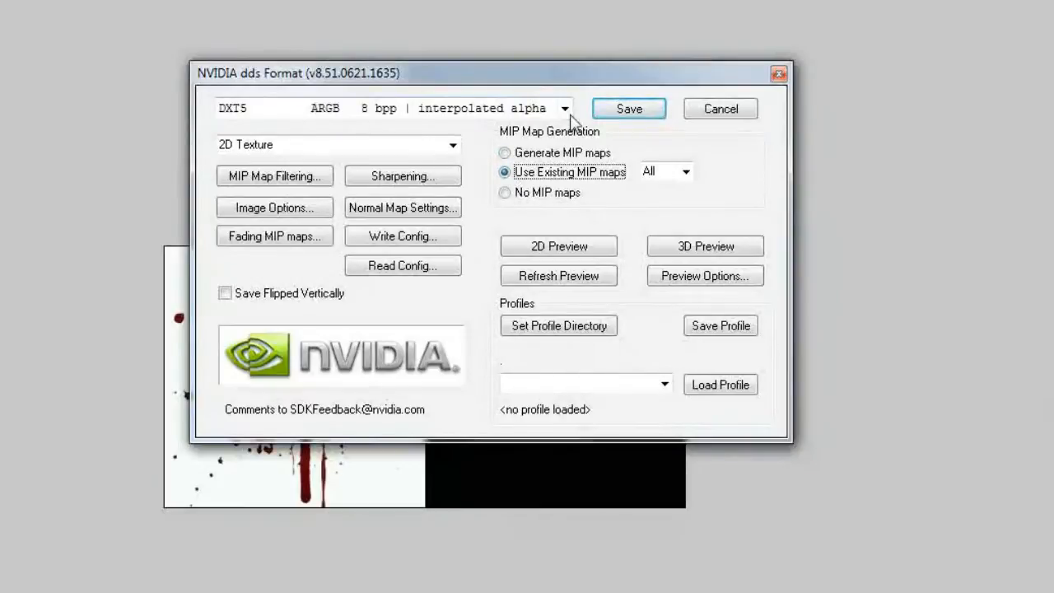
{"action": "left_click", "coordinate": [563, 109]}
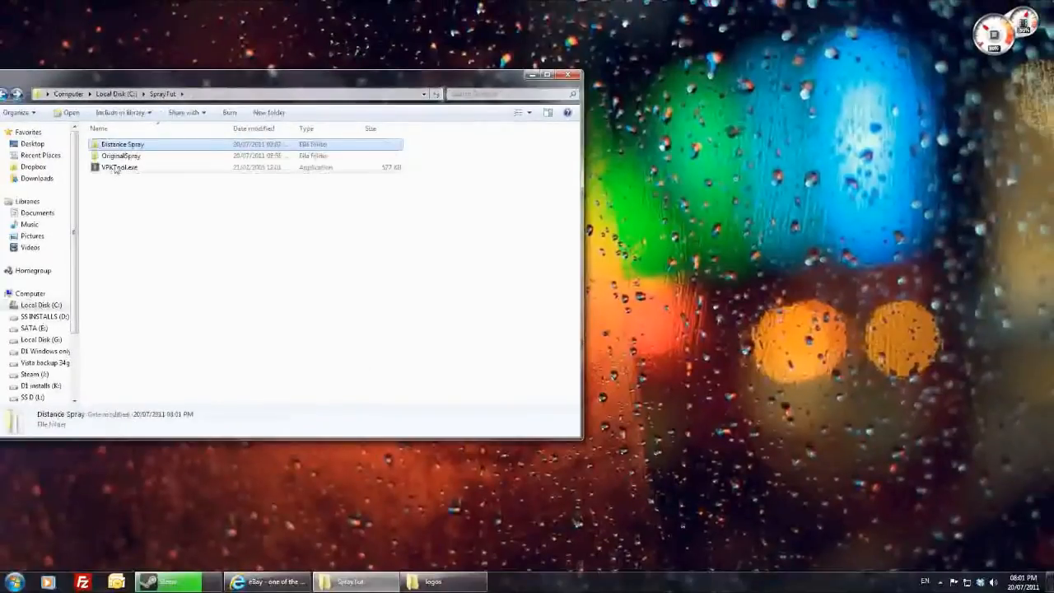
In VTFtool's Texture tools, convert Distance Spray's Mist2.dds into Mist2.vtf.
{"action": "double_click", "coordinate": [119, 168]}
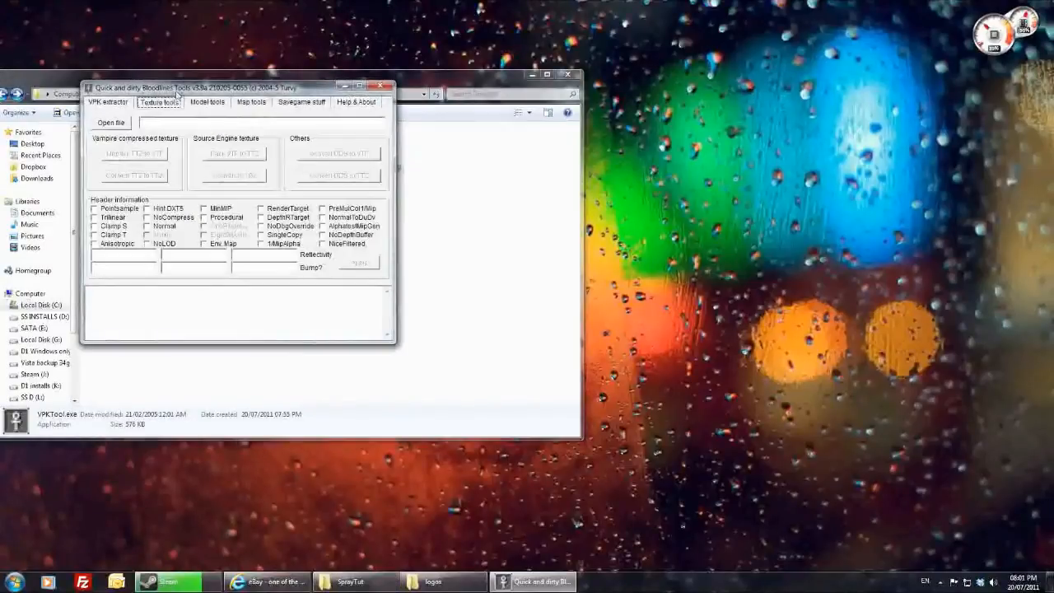
{"action": "left_click", "coordinate": [112, 122]}
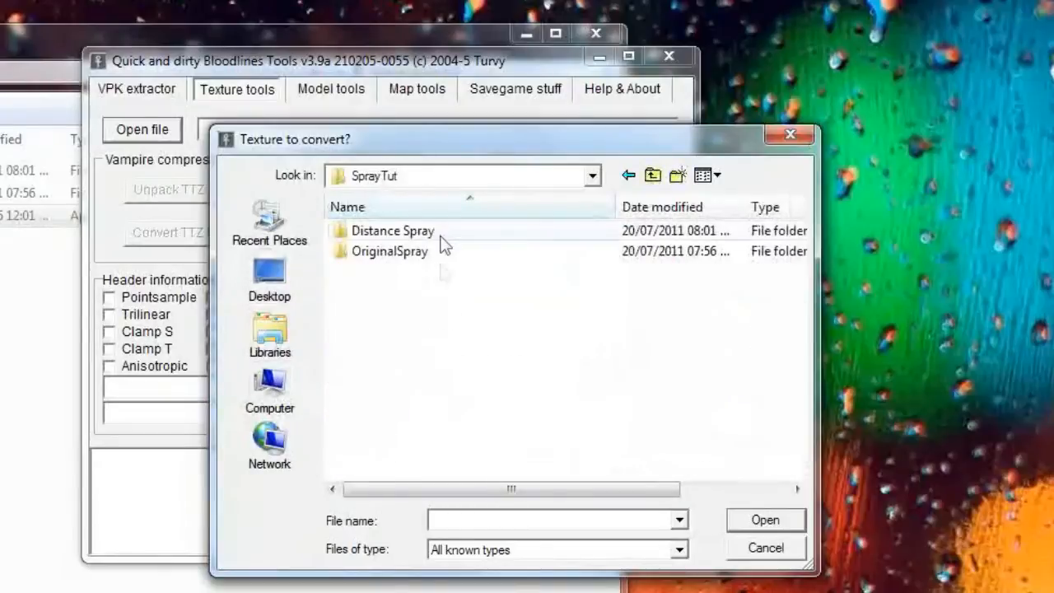
{"action": "double_click", "coordinate": [392, 230]}
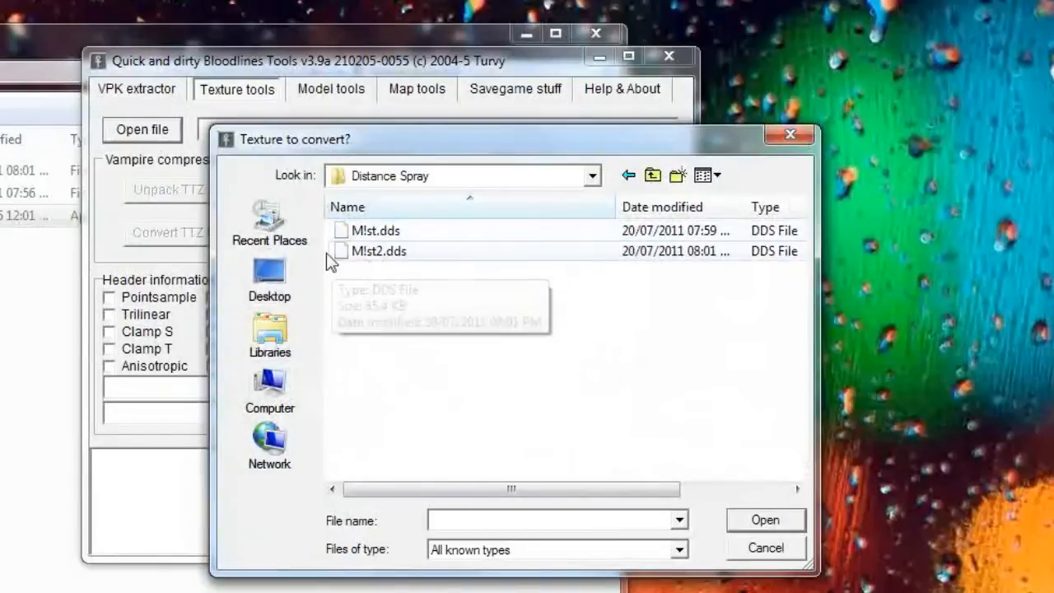
{"action": "double_click", "coordinate": [378, 250]}
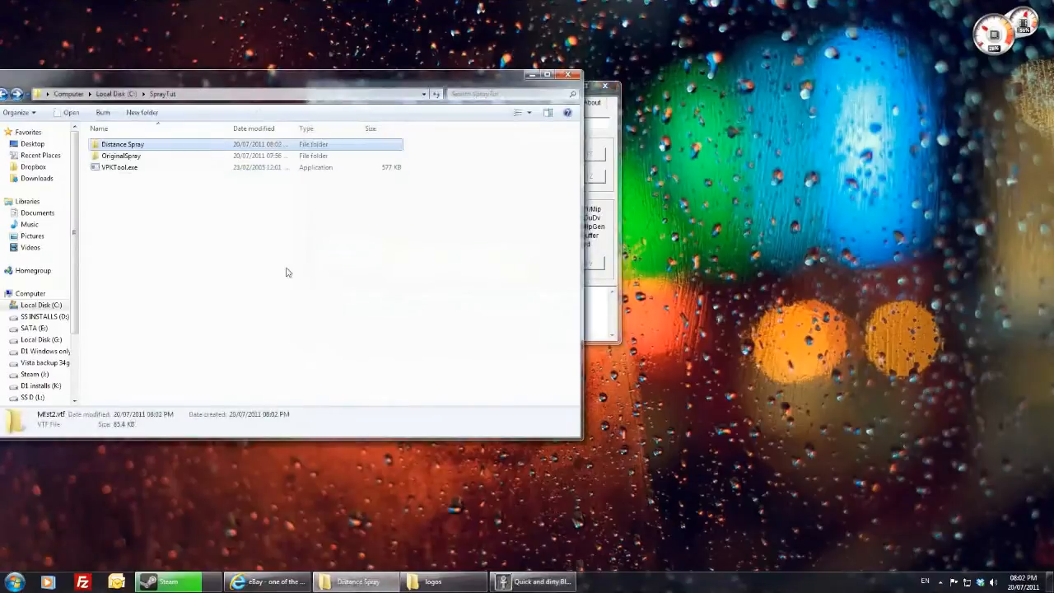
Rename Mist2.vtf to tutdis.vtf and bring up the VMT's right-click options for Notepad.
{"action": "double_click", "coordinate": [122, 155]}
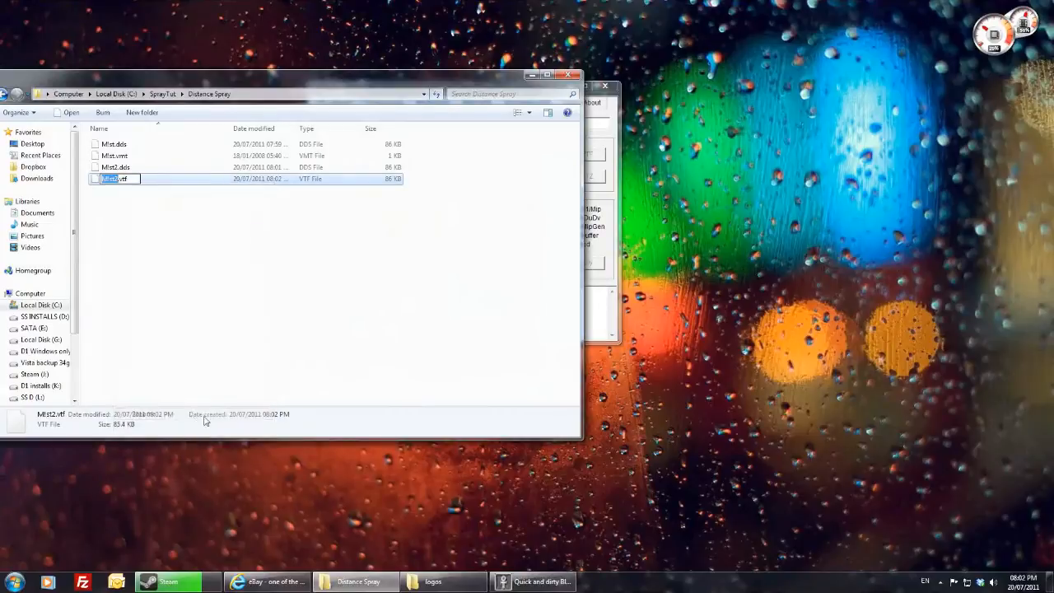
{"action": "type", "text": "tutdis"}
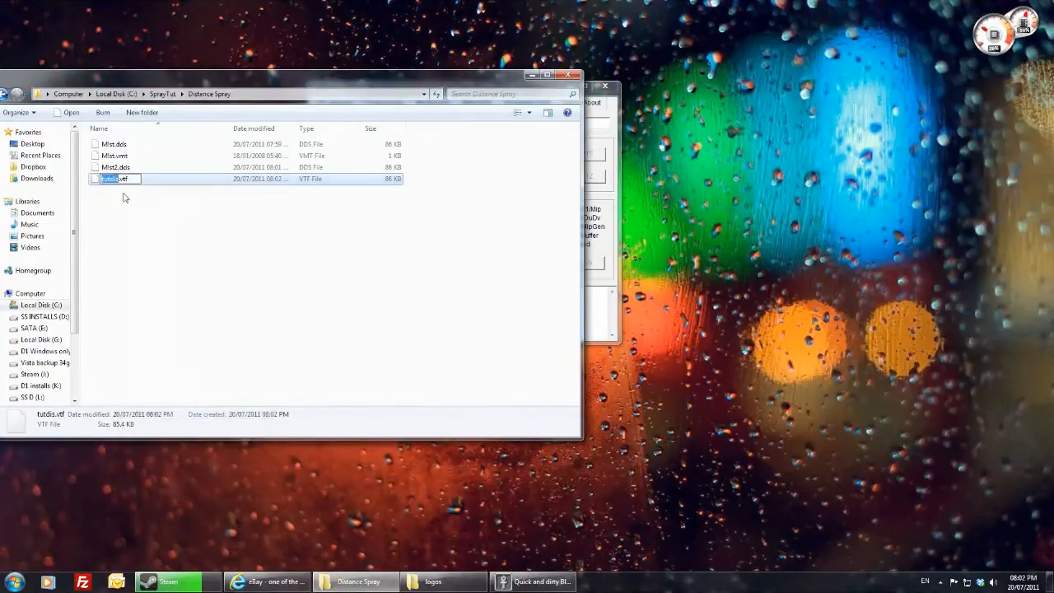
{"action": "right_click", "coordinate": [116, 155]}
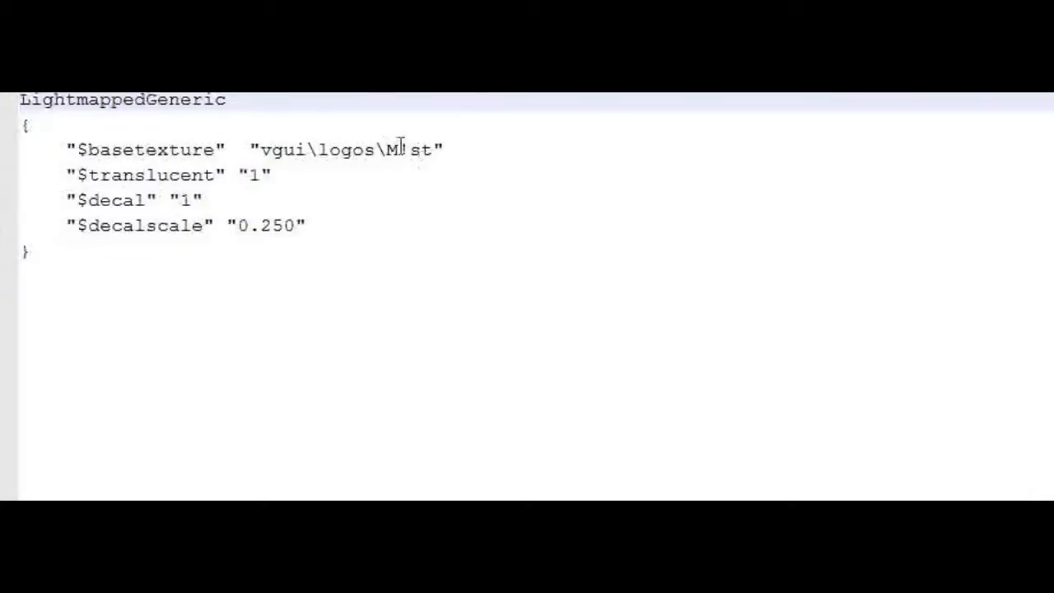
Change the $basetexture path from vgui\logos\Mist to vgui\logos\tutdis.
{"action": "type", "text": "tutdis"}
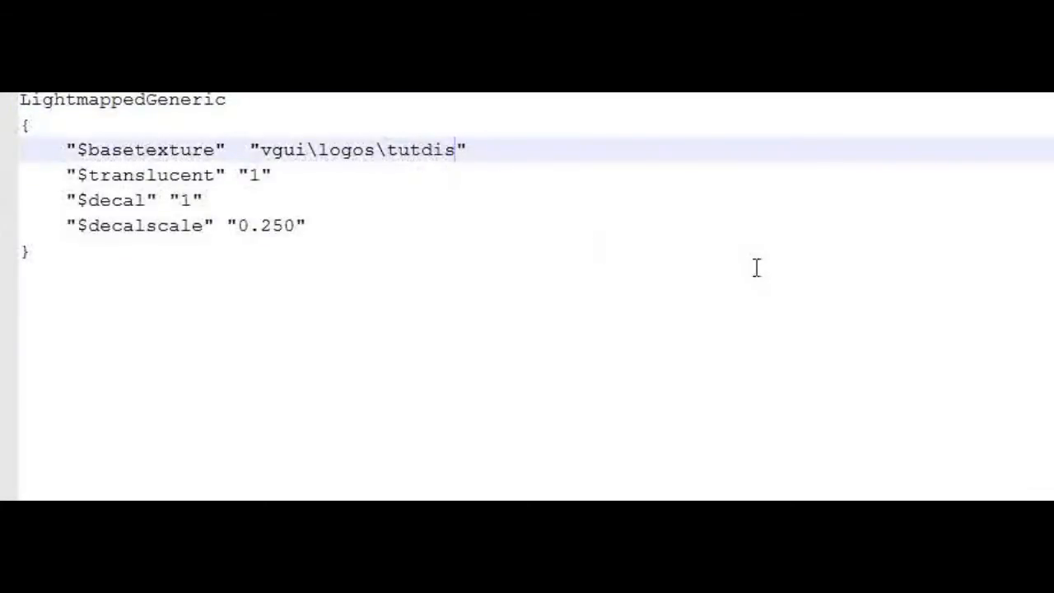